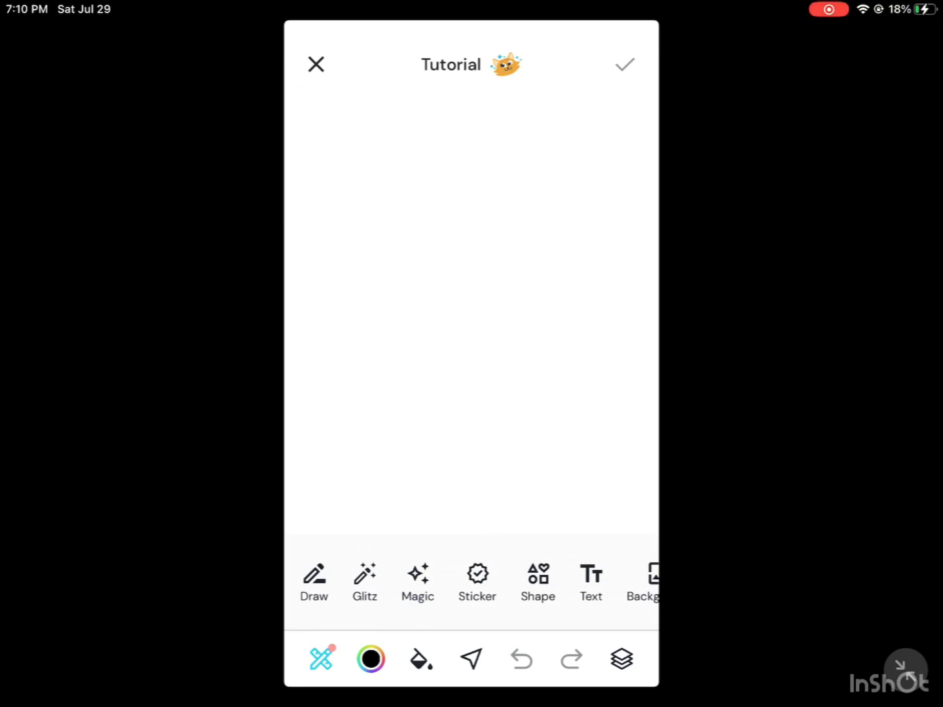
Pick light blue and add an enlarged filled circle in the canvas centre.
click(371, 659)
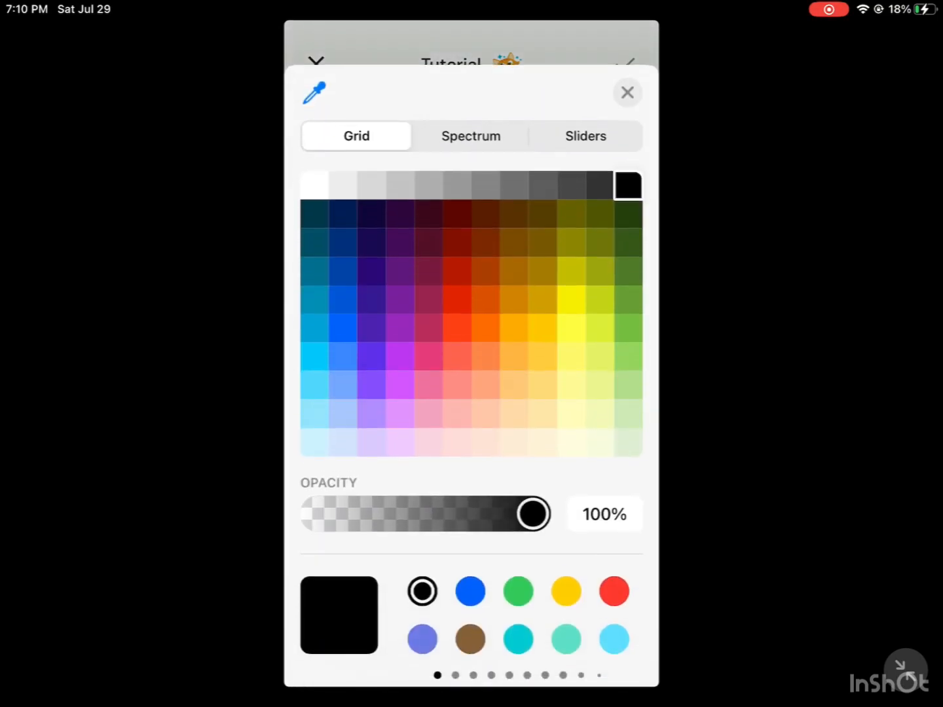
click(613, 634)
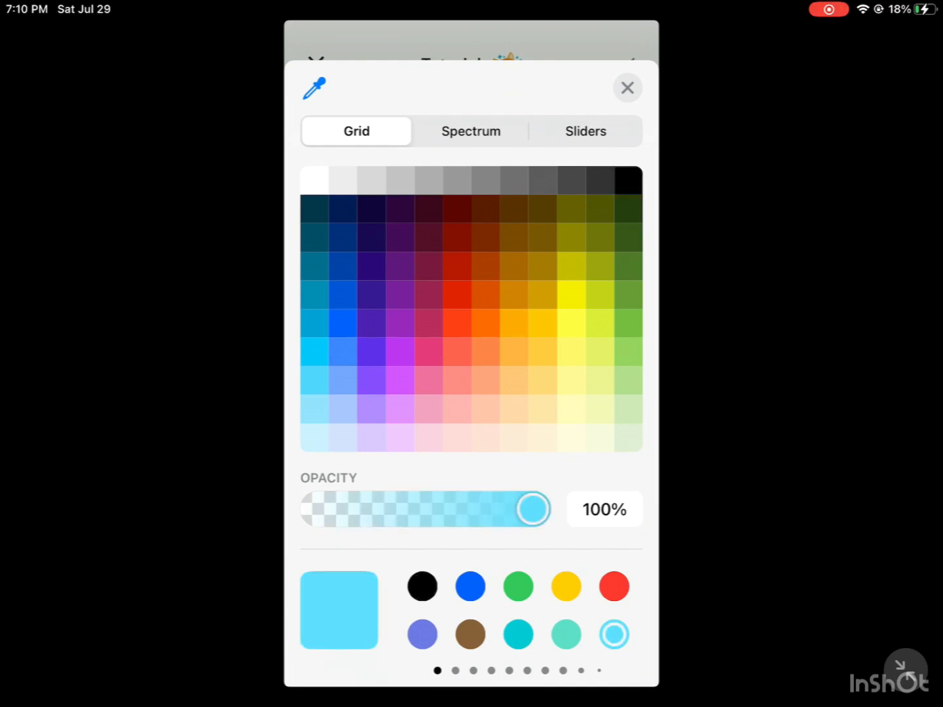
click(627, 87)
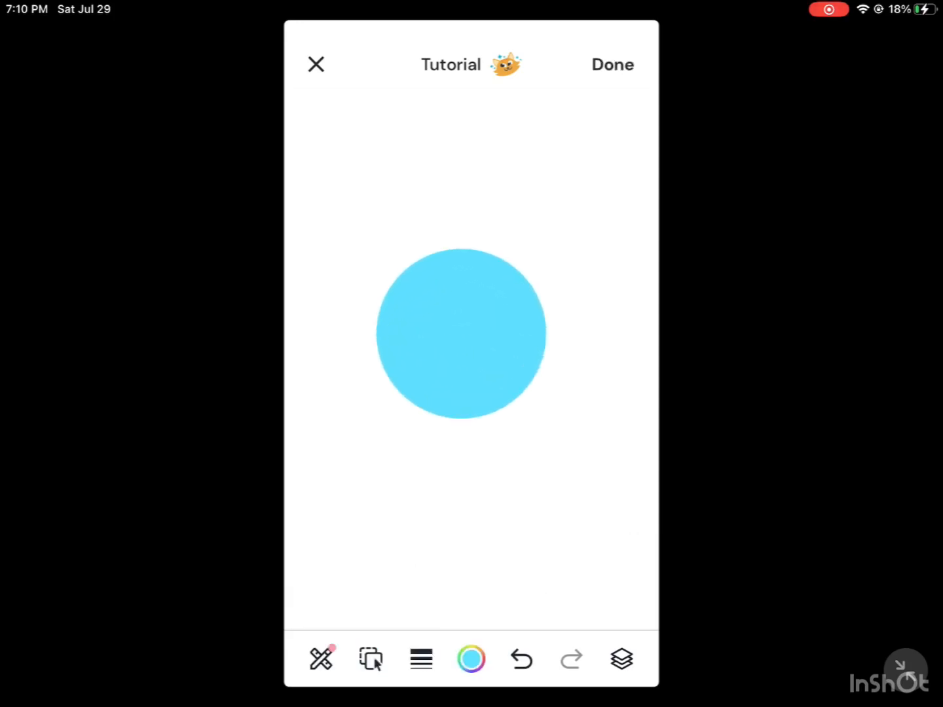
click(461, 332)
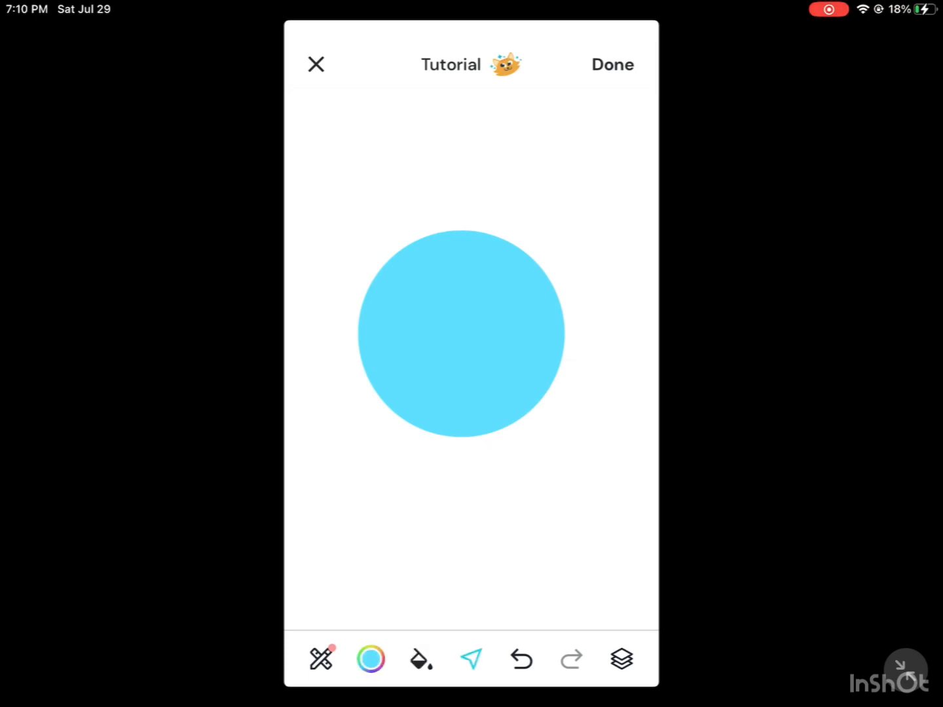
click(621, 659)
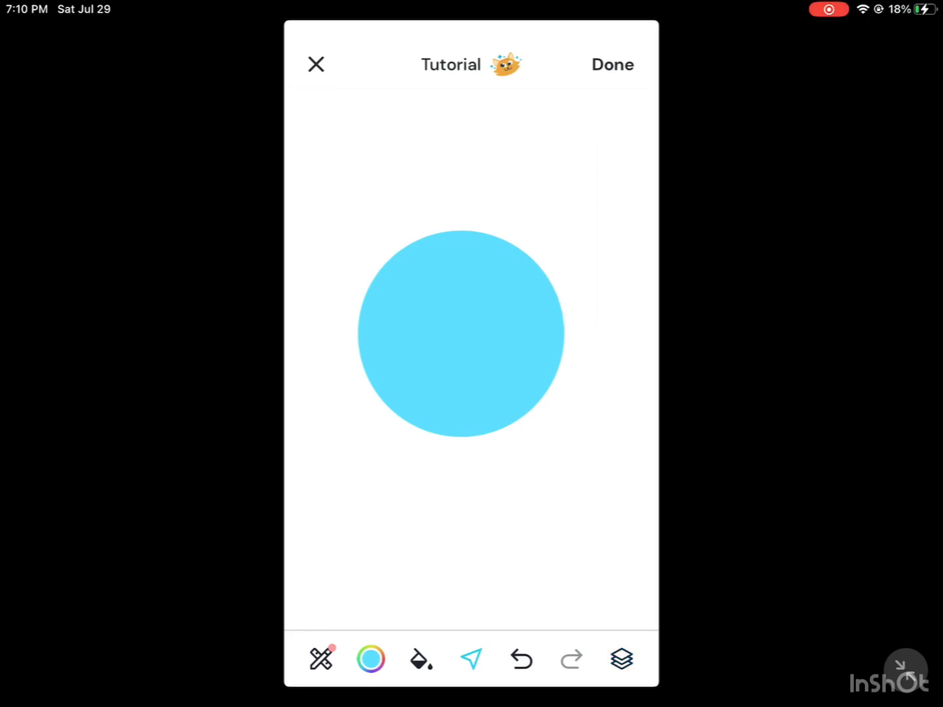
Set the drawing colour to white at 1% opacity.
click(370, 659)
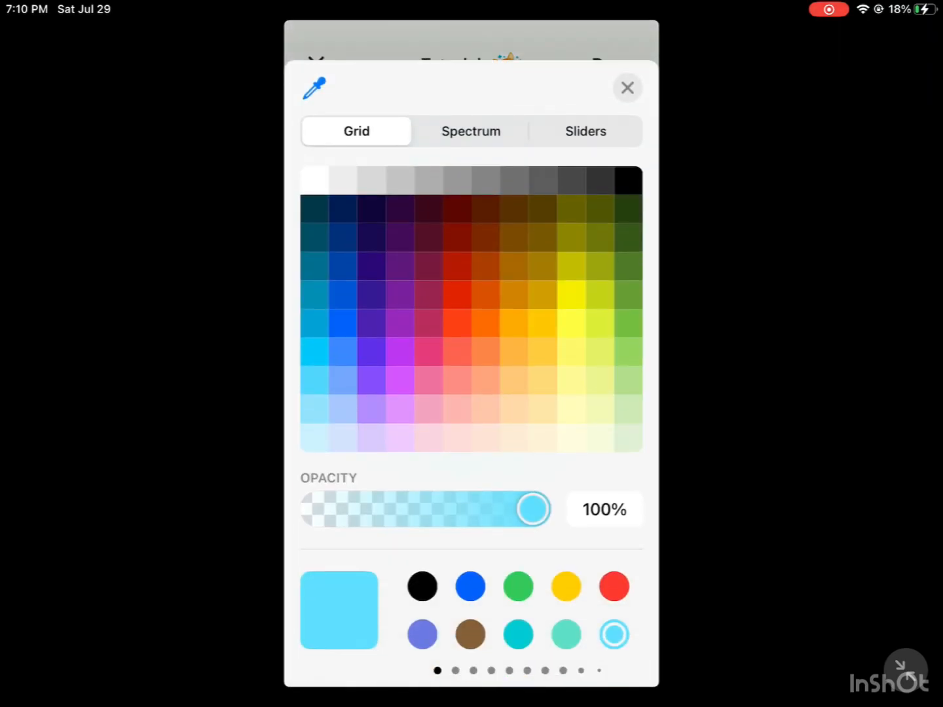
click(314, 178)
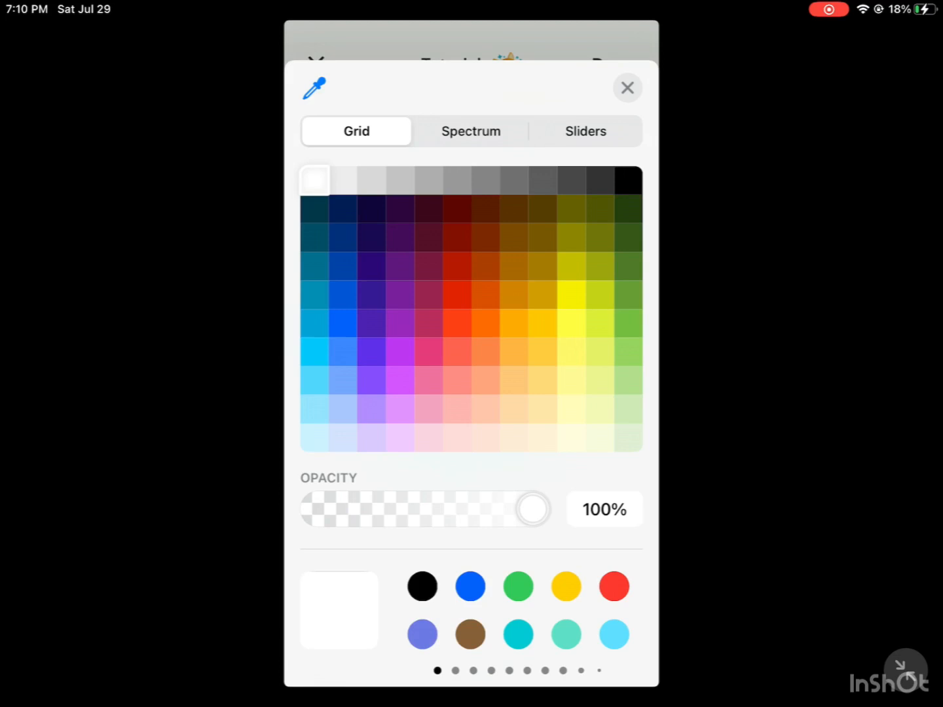
click(604, 509)
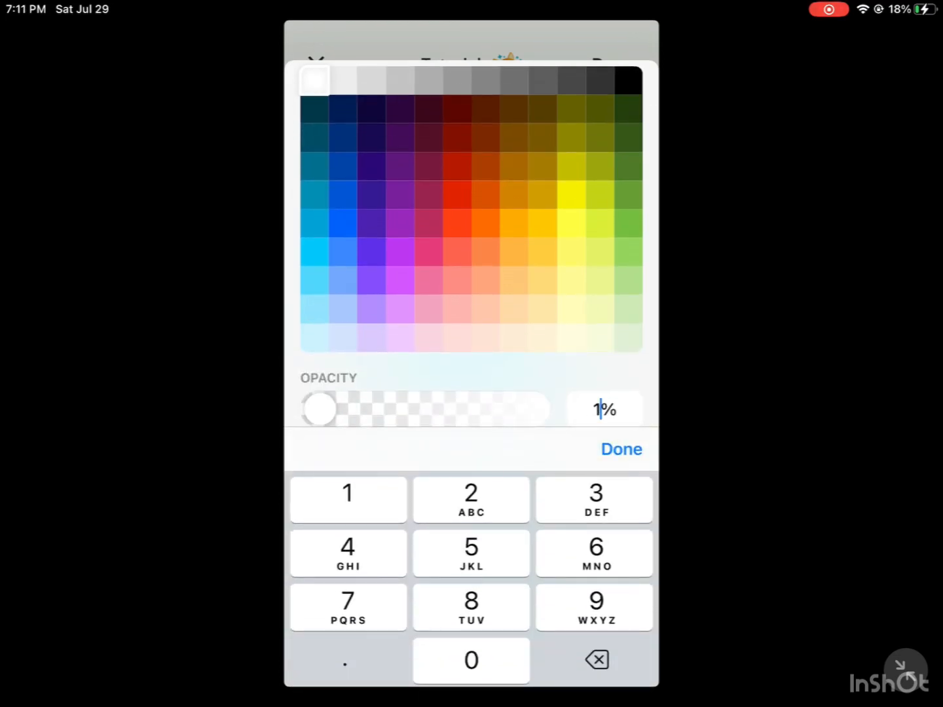
click(619, 449)
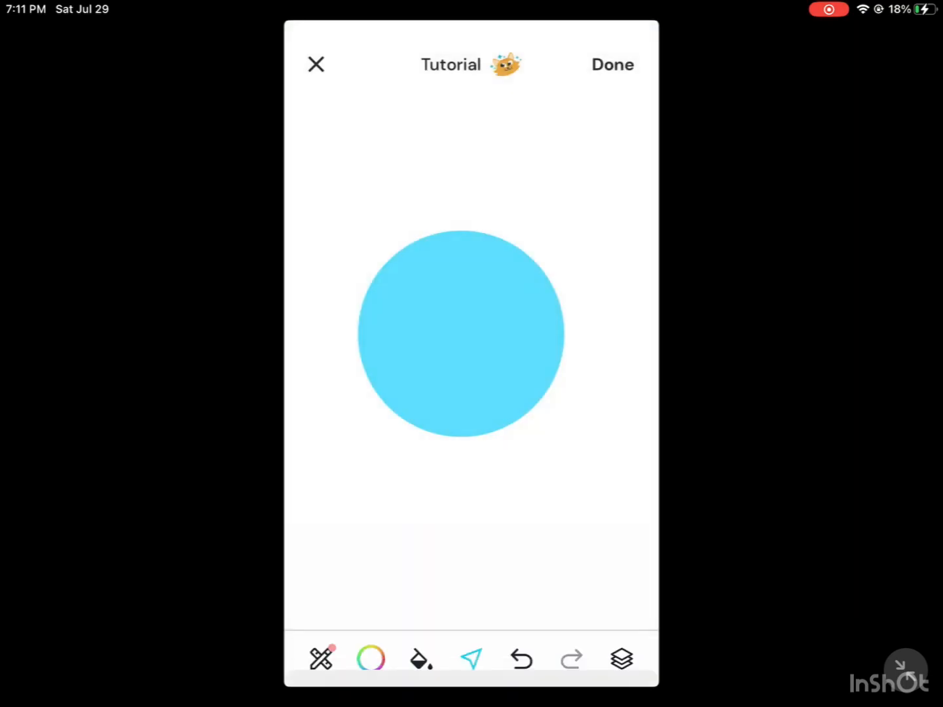
Paint faint white highlight strokes across the ball's top with a 16 pt Draw brush.
click(321, 658)
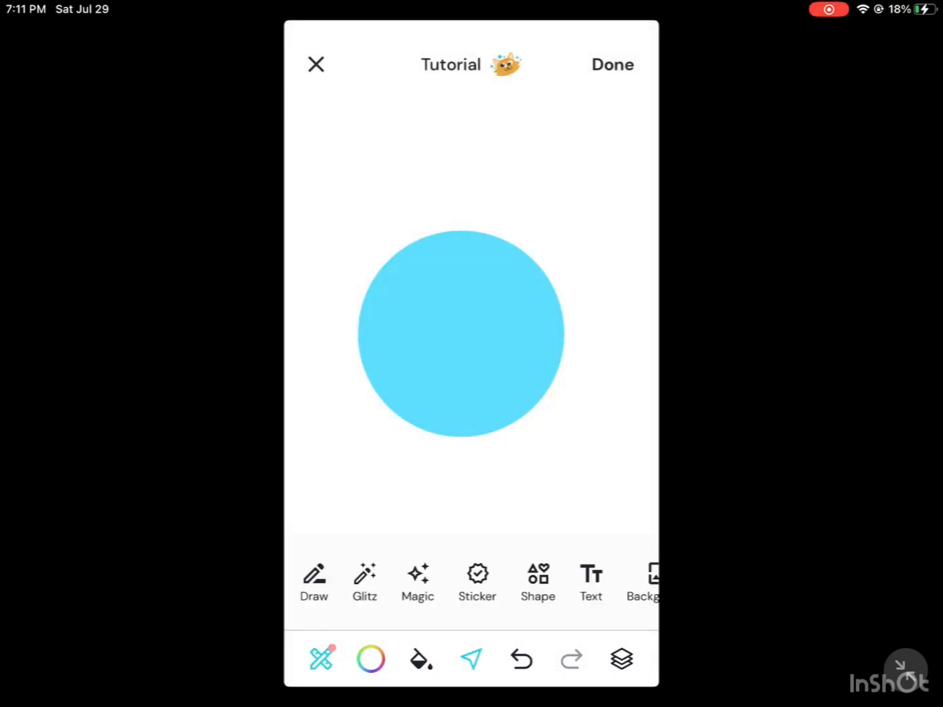
click(313, 583)
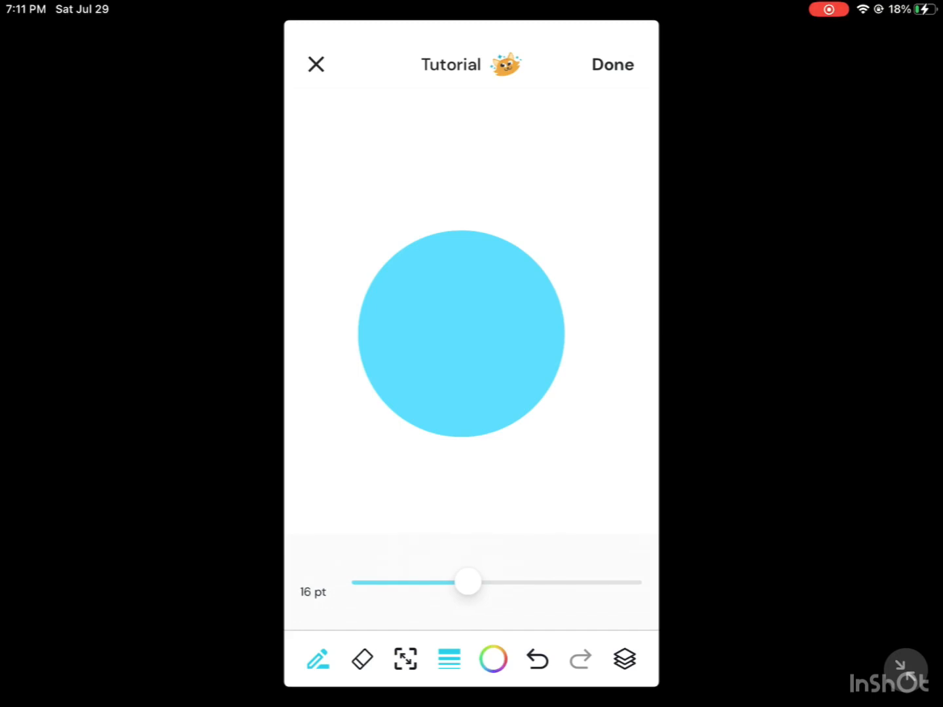
click(449, 658)
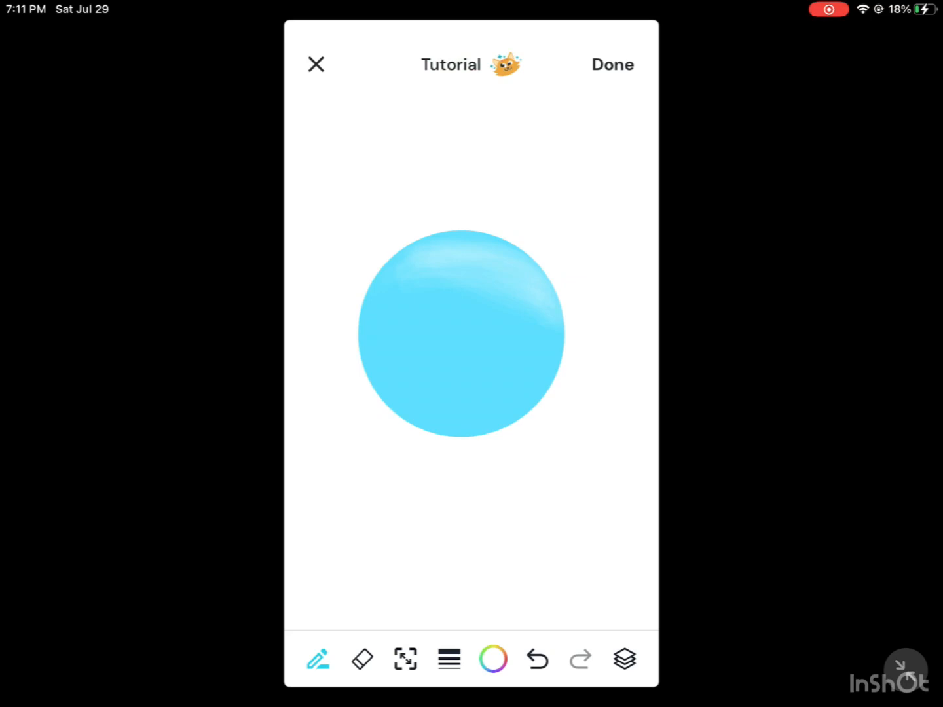
Set the colour to black at 1% opacity and paint shading on the ball.
click(492, 658)
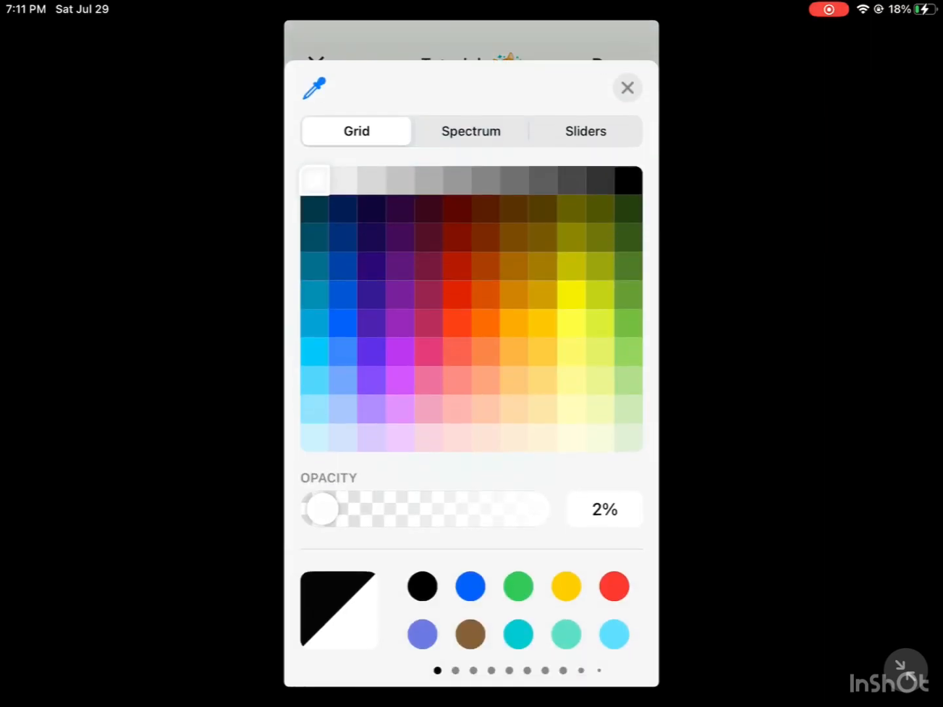
click(626, 180)
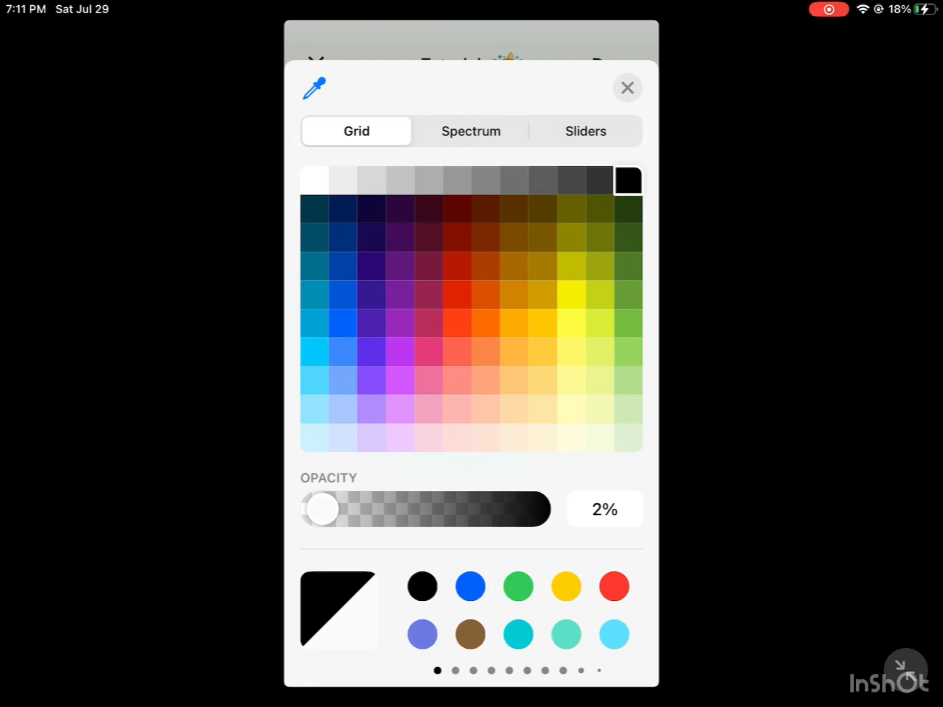
click(603, 509)
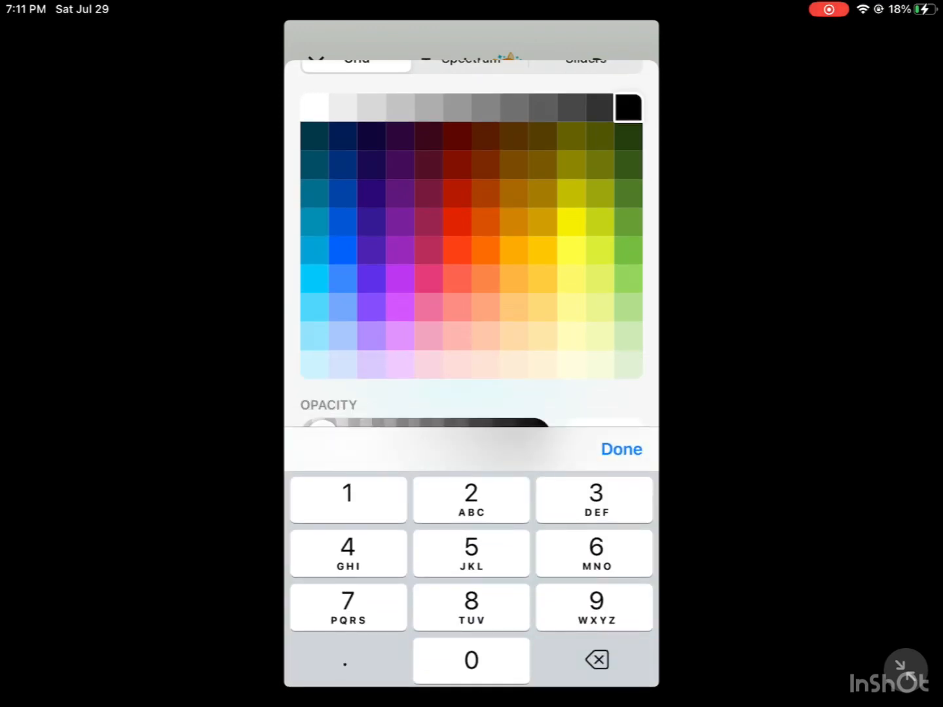
click(620, 449)
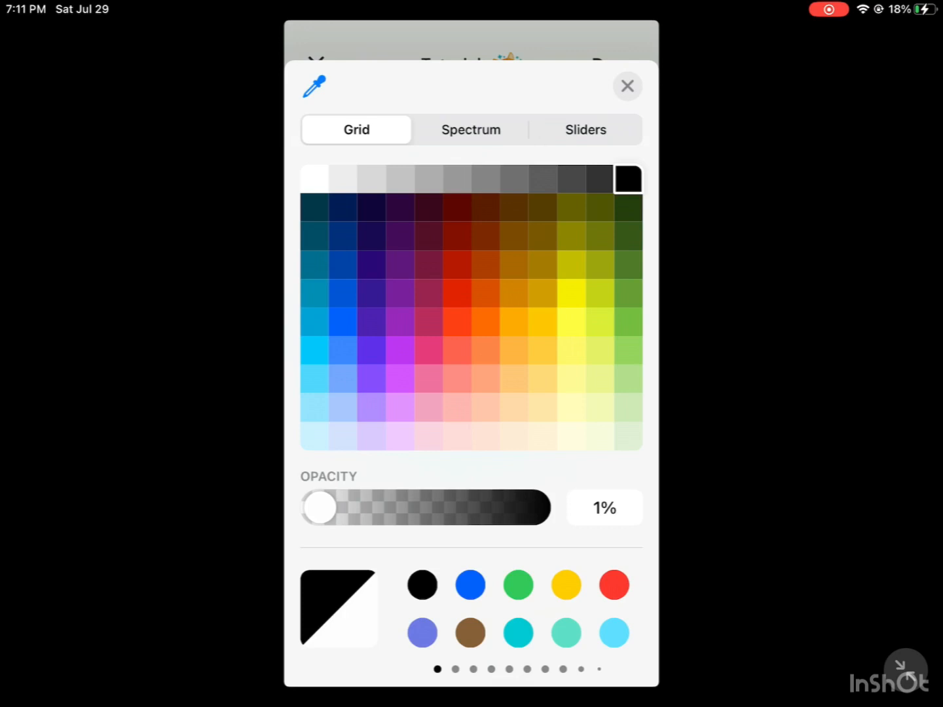
click(626, 86)
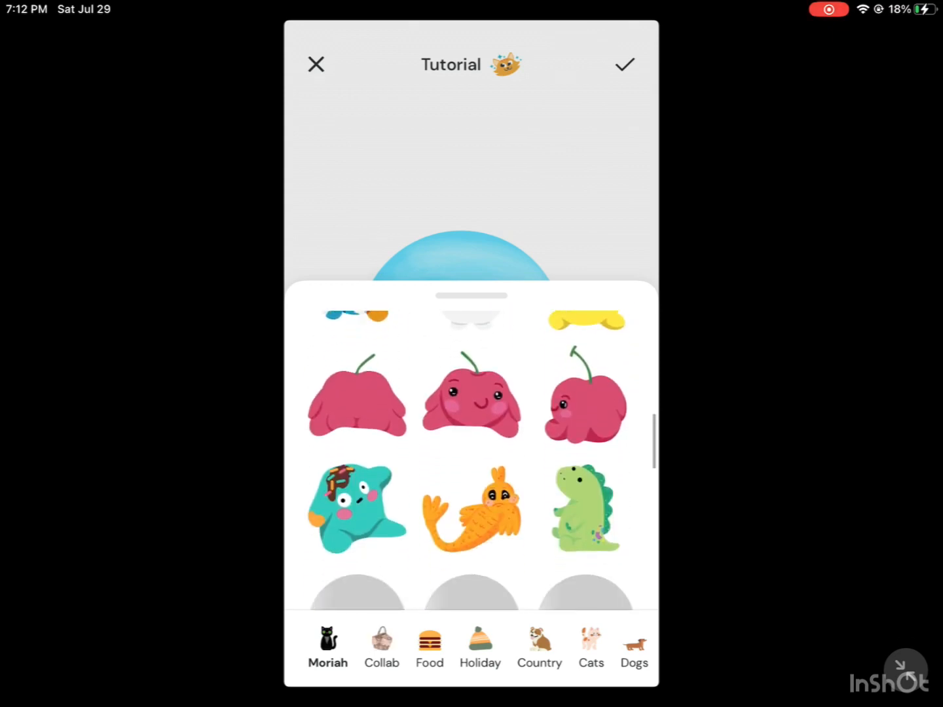
Place the large back-view pink cherry sticker at the ball's lower right.
click(357, 396)
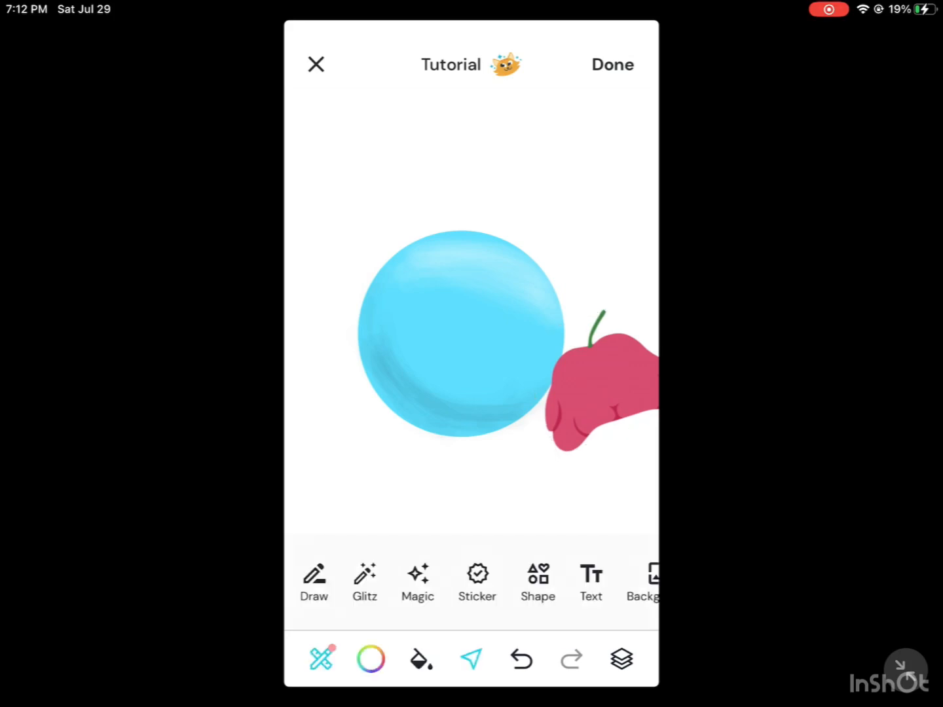
click(477, 583)
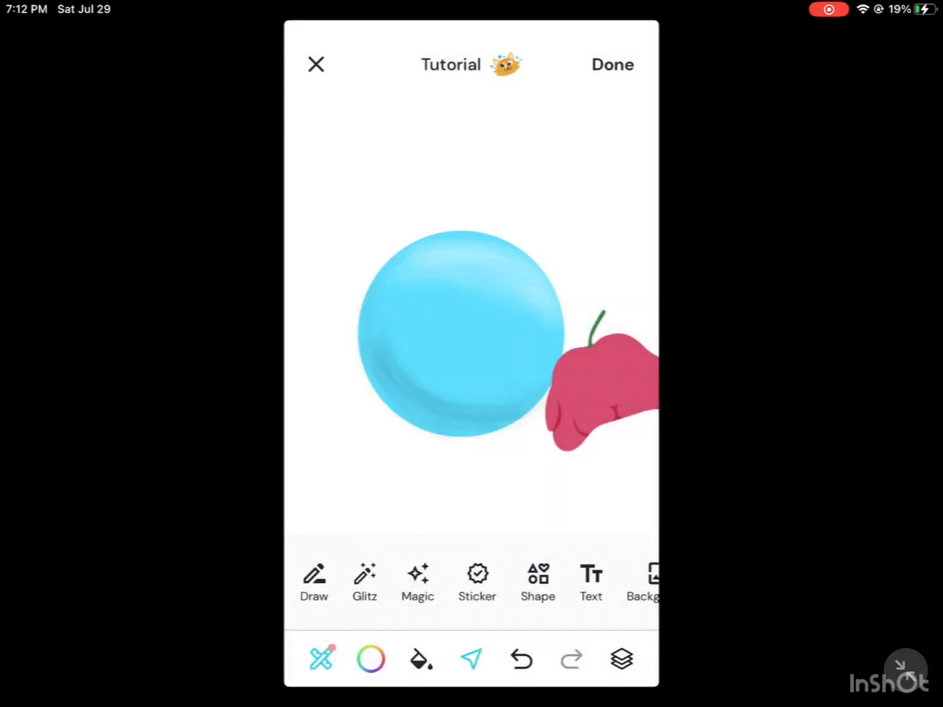
click(620, 658)
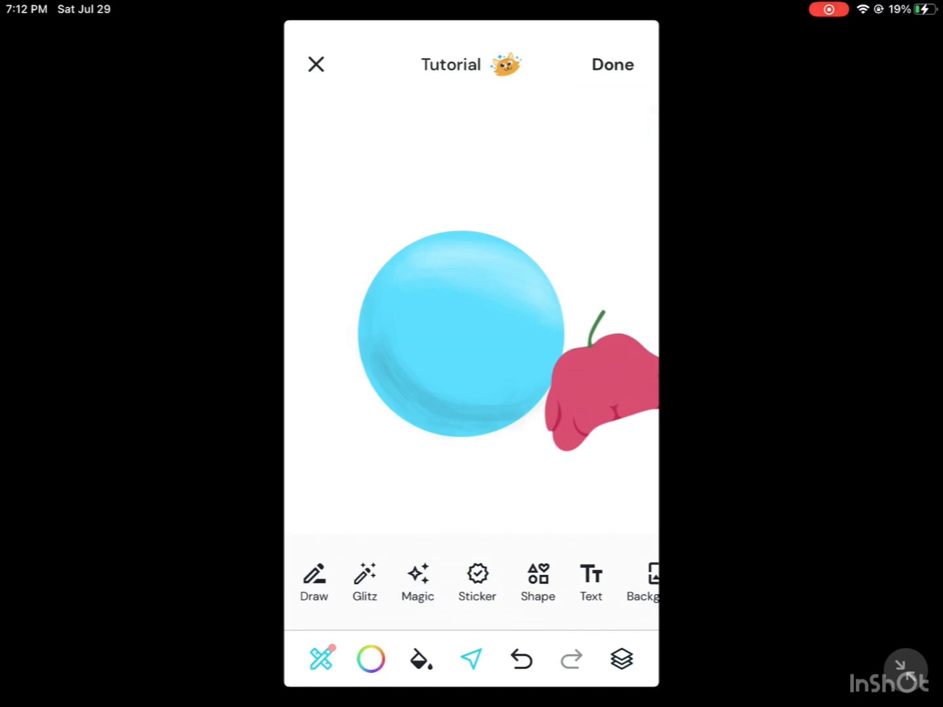
click(476, 582)
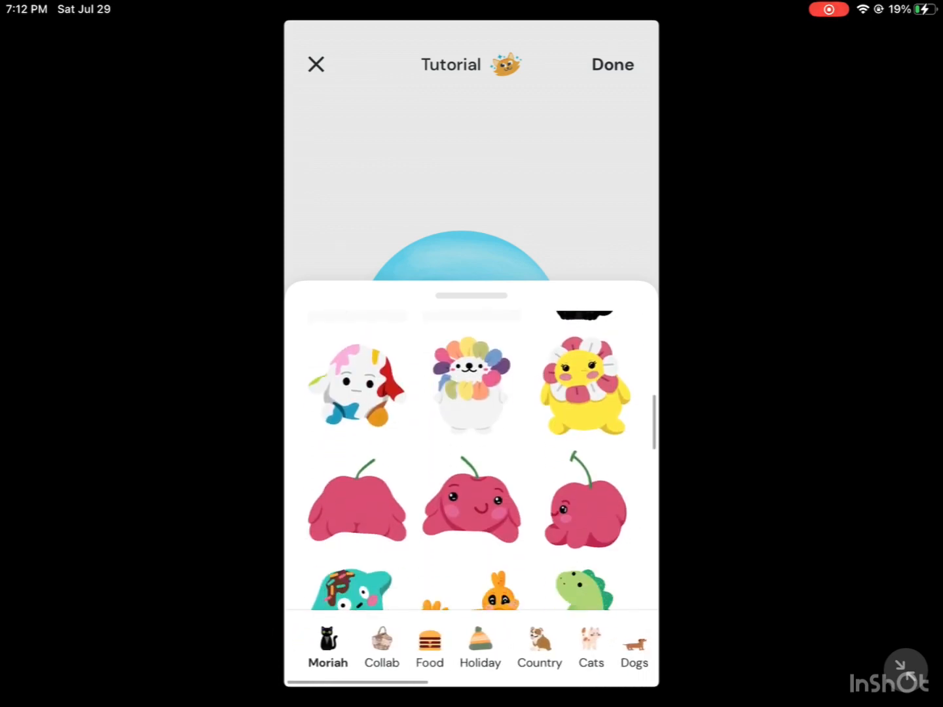
Add a smaller smiling cherry sticker inside the ball and lower its layer opacity.
click(470, 503)
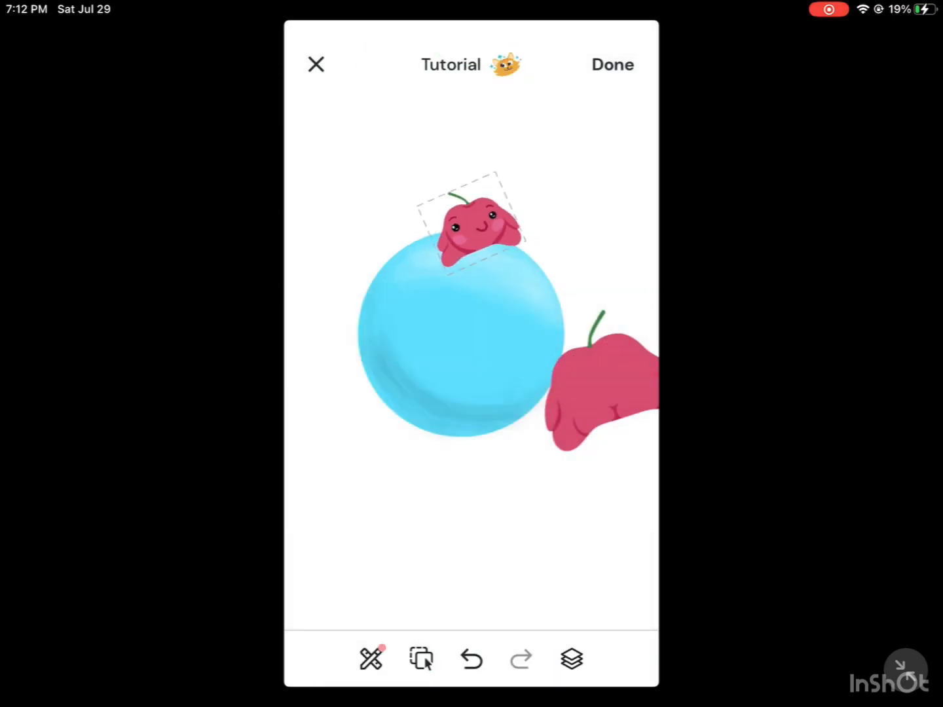
click(421, 658)
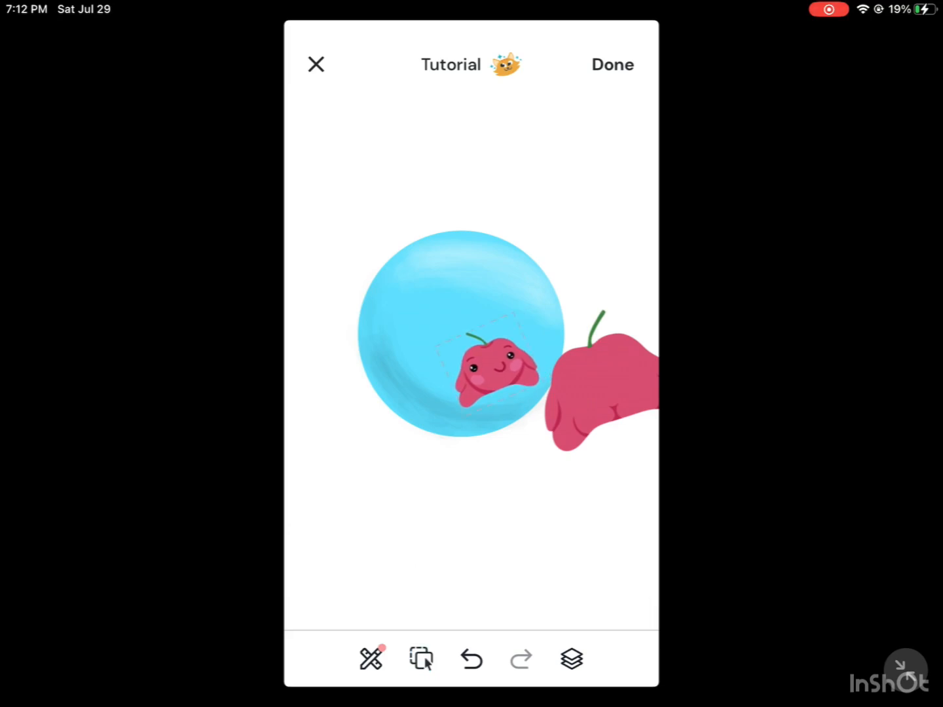
click(570, 658)
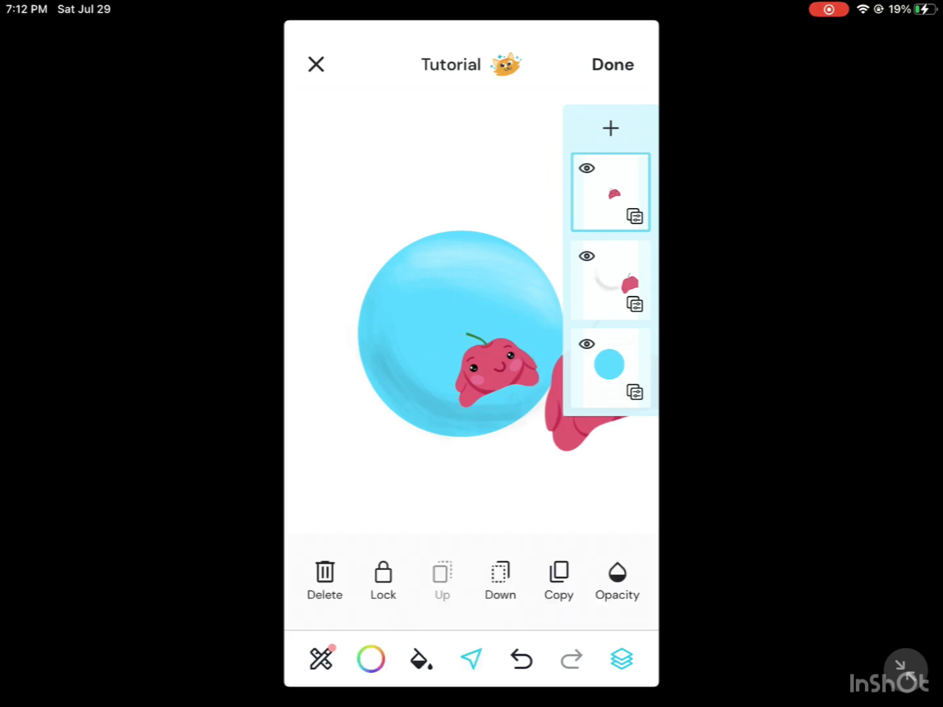
click(616, 581)
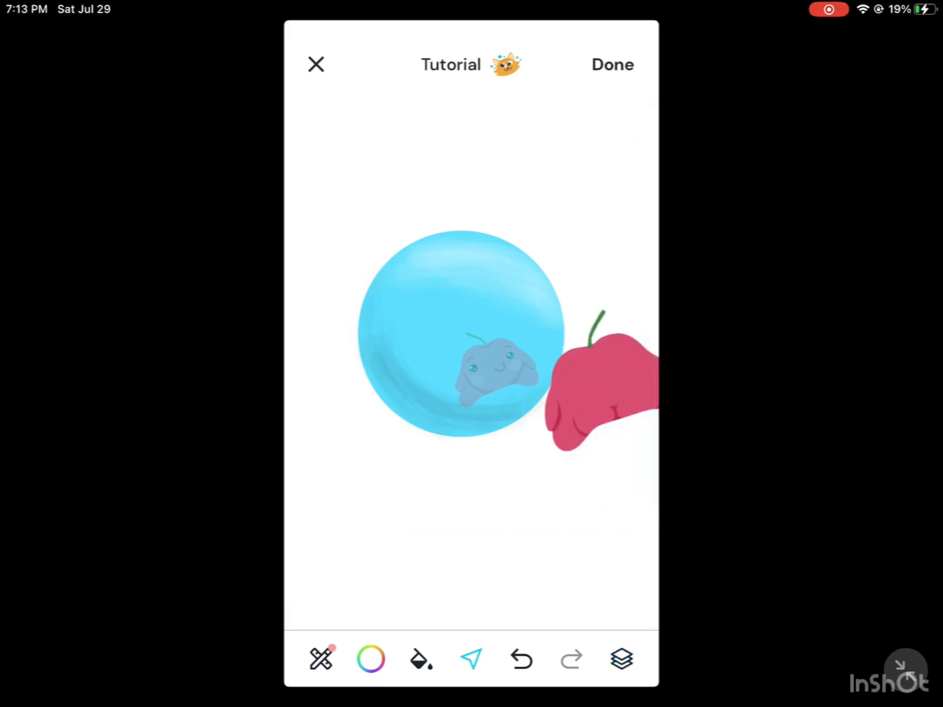
Eyedrop the cherry sticker's pink at 25% opacity and brush it over the reflection.
click(370, 658)
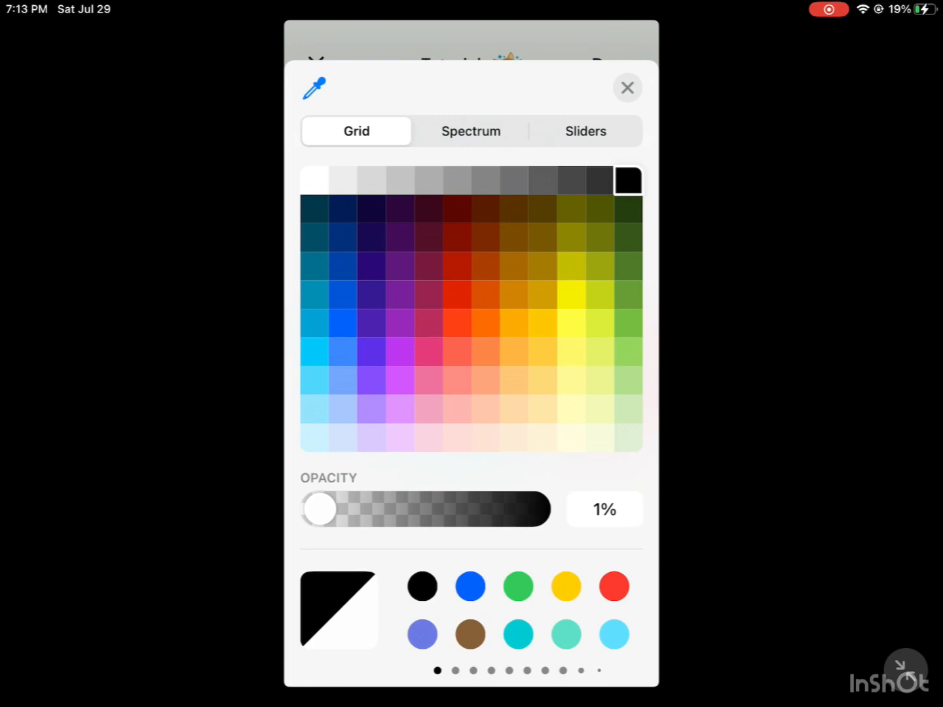
click(627, 87)
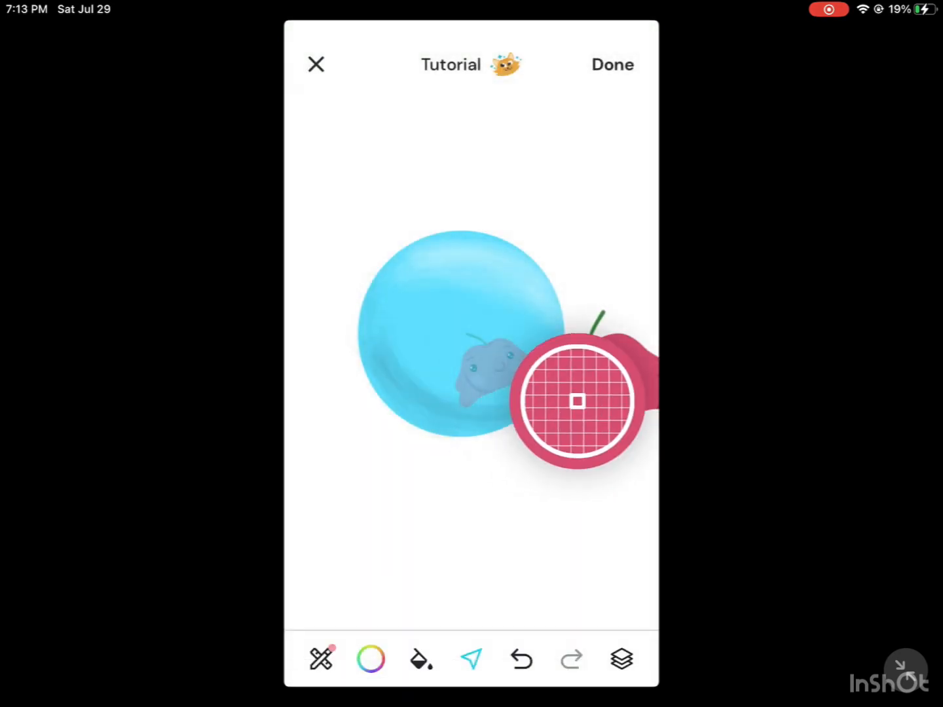
click(370, 658)
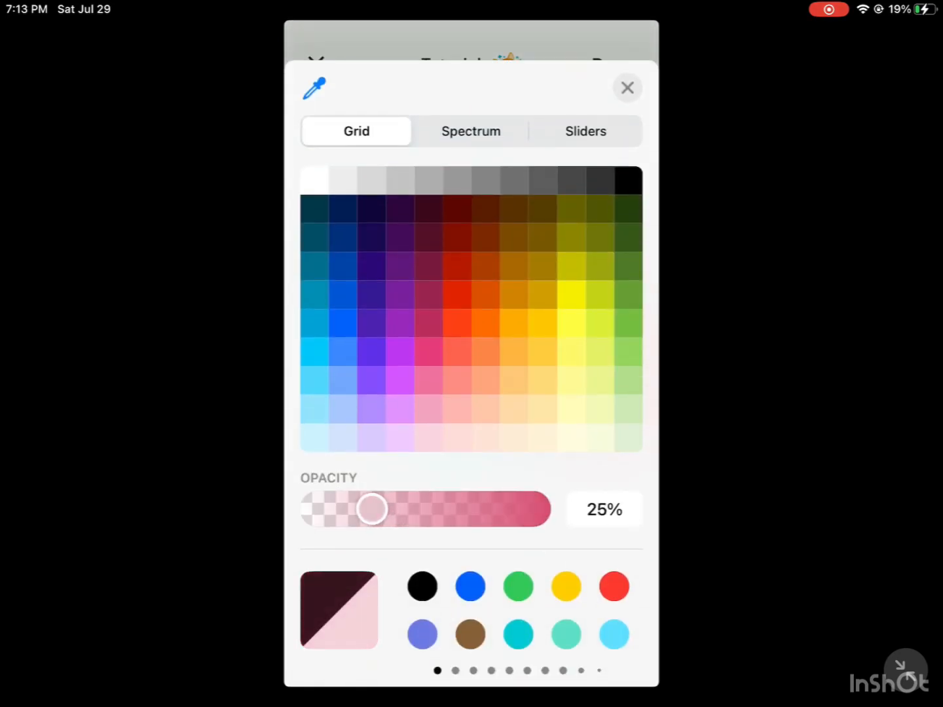
click(626, 88)
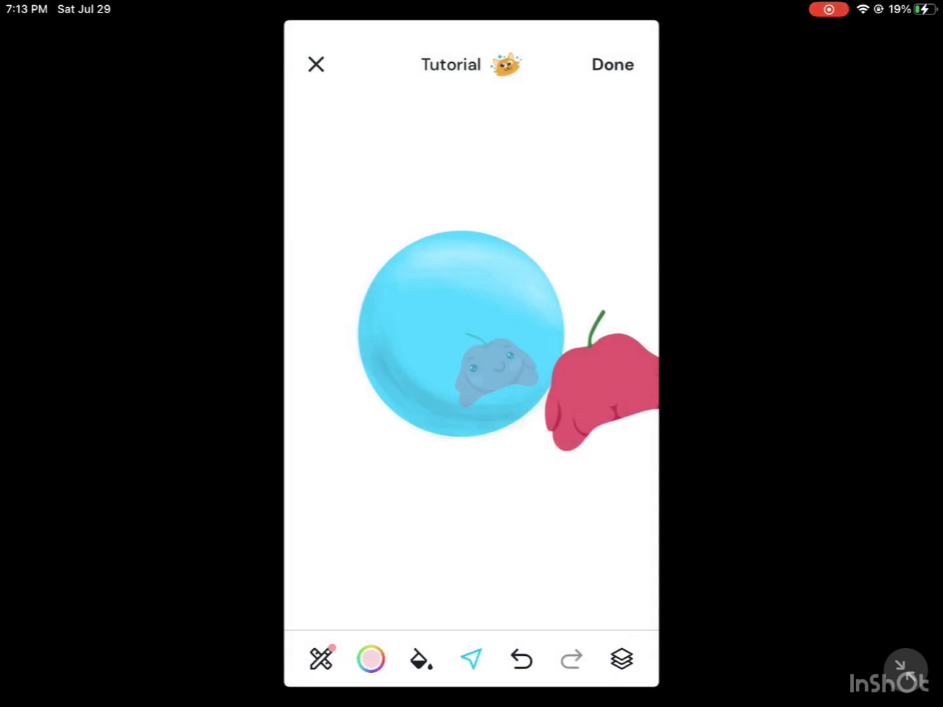
click(320, 658)
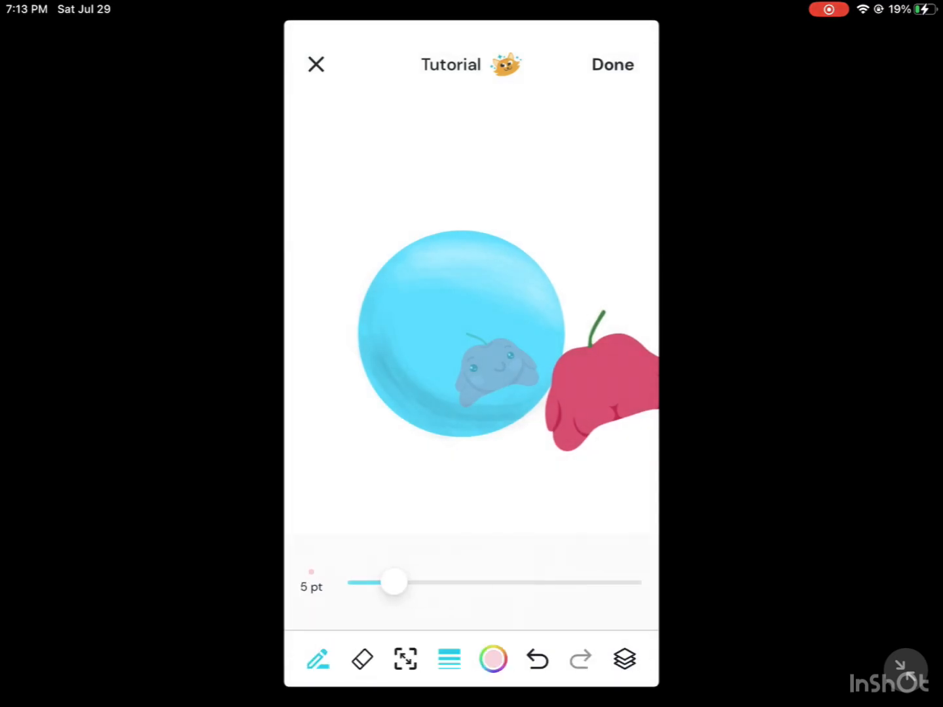
click(405, 658)
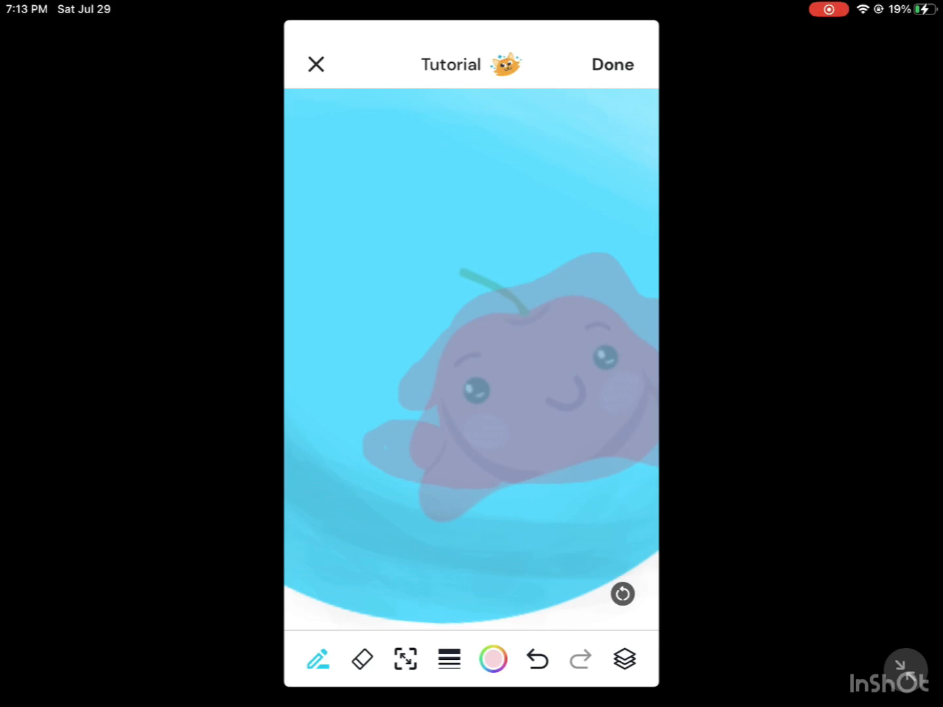
Eyedrop the reflection's colour at 25% opacity and brush deeper pink-purple haze around it.
click(492, 659)
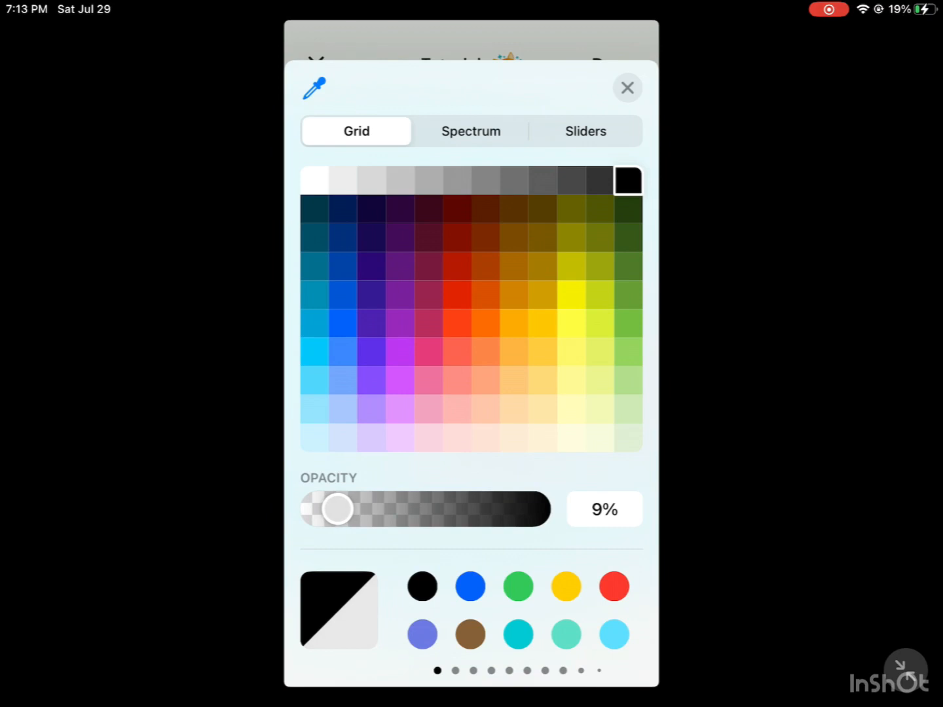
click(626, 87)
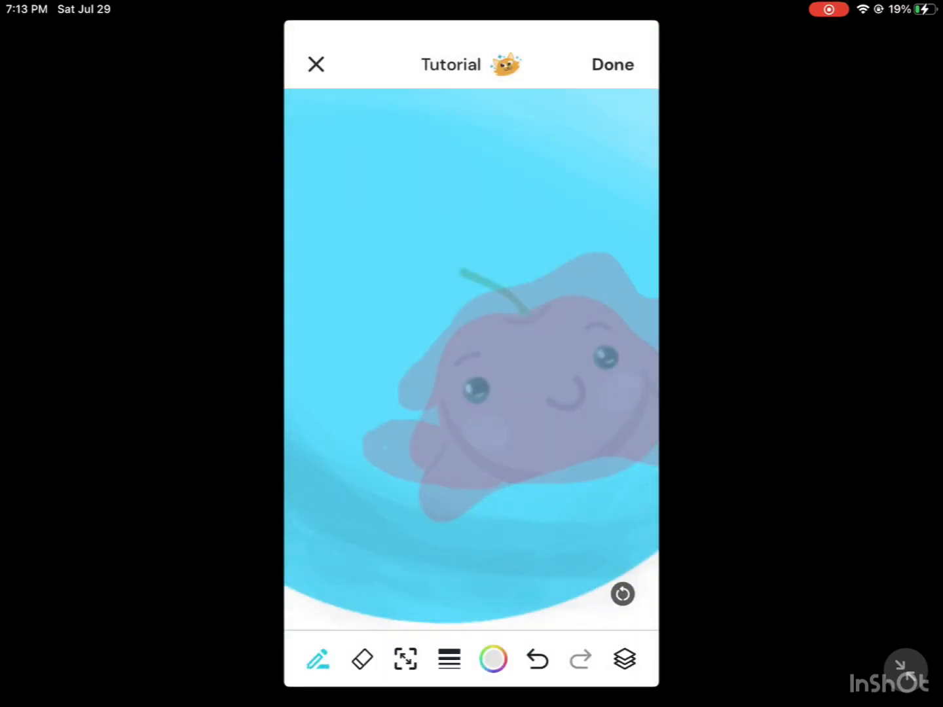
click(493, 659)
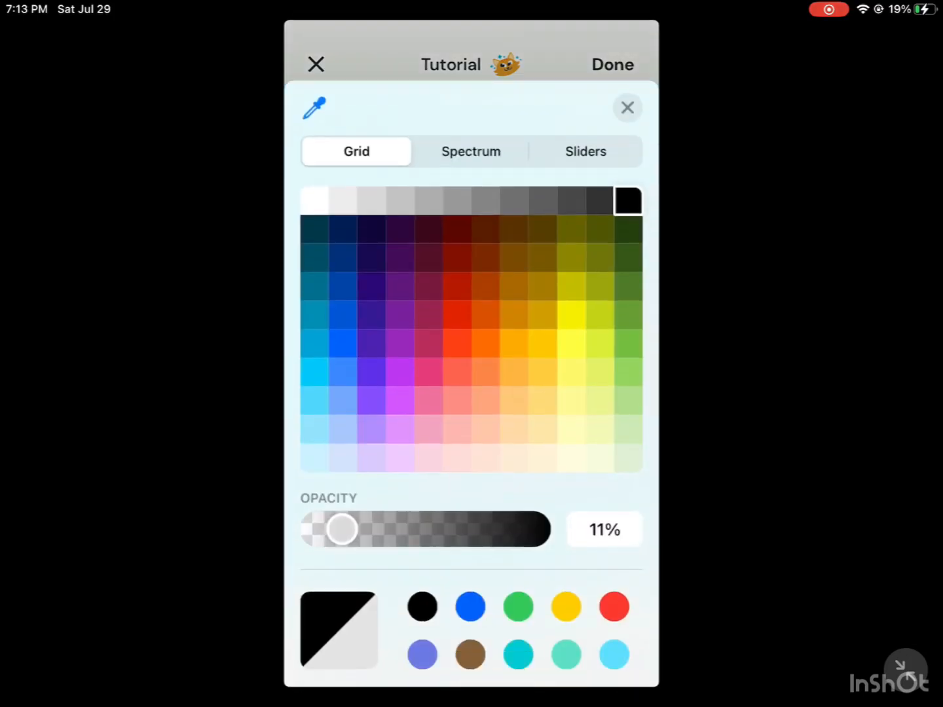
click(626, 108)
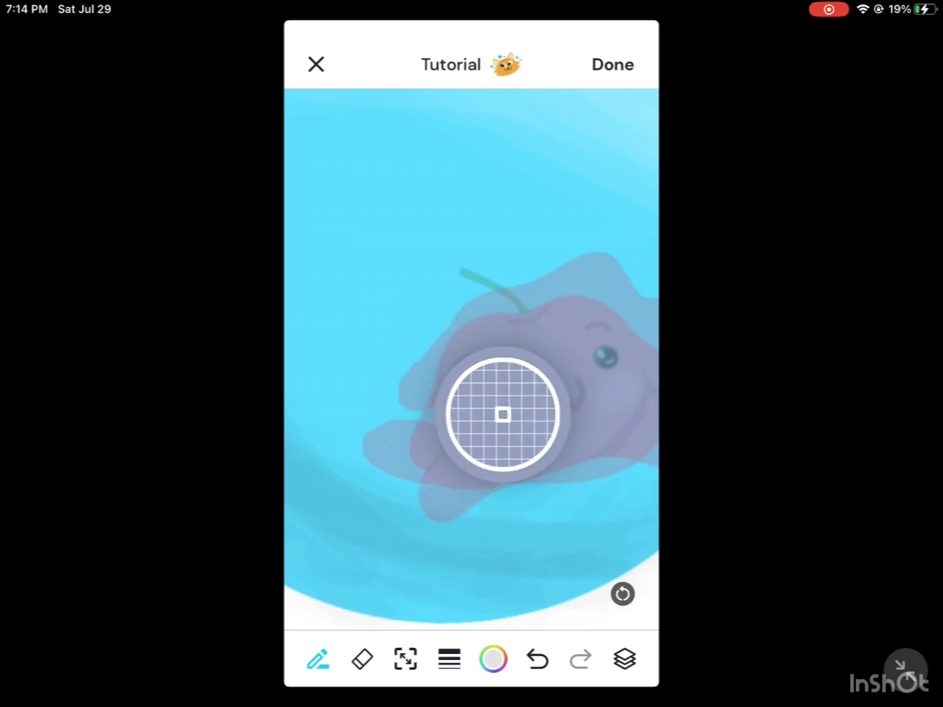
click(493, 659)
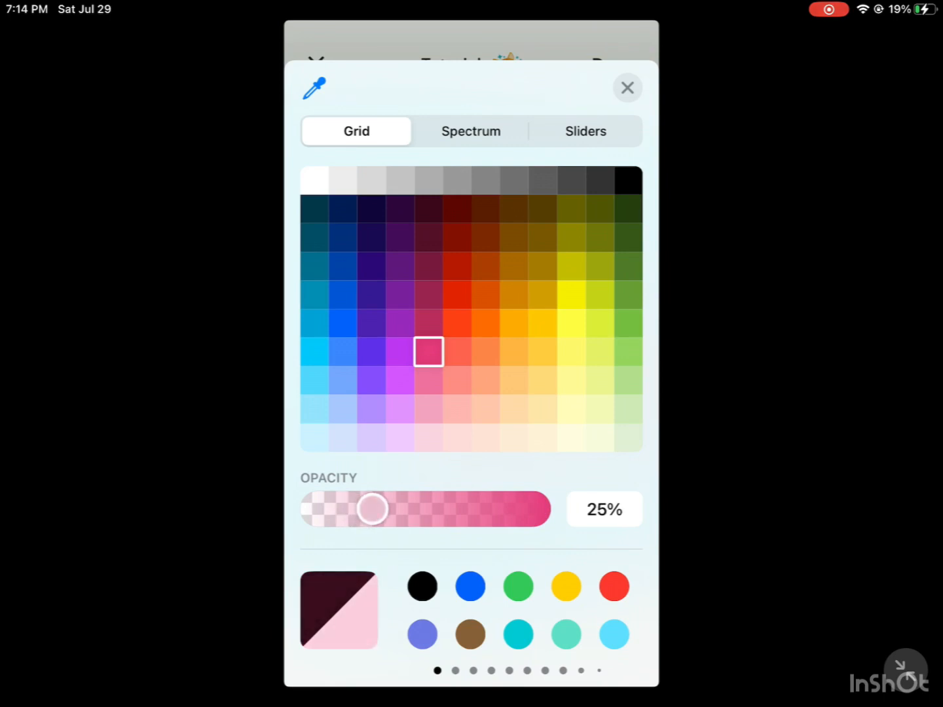
click(626, 87)
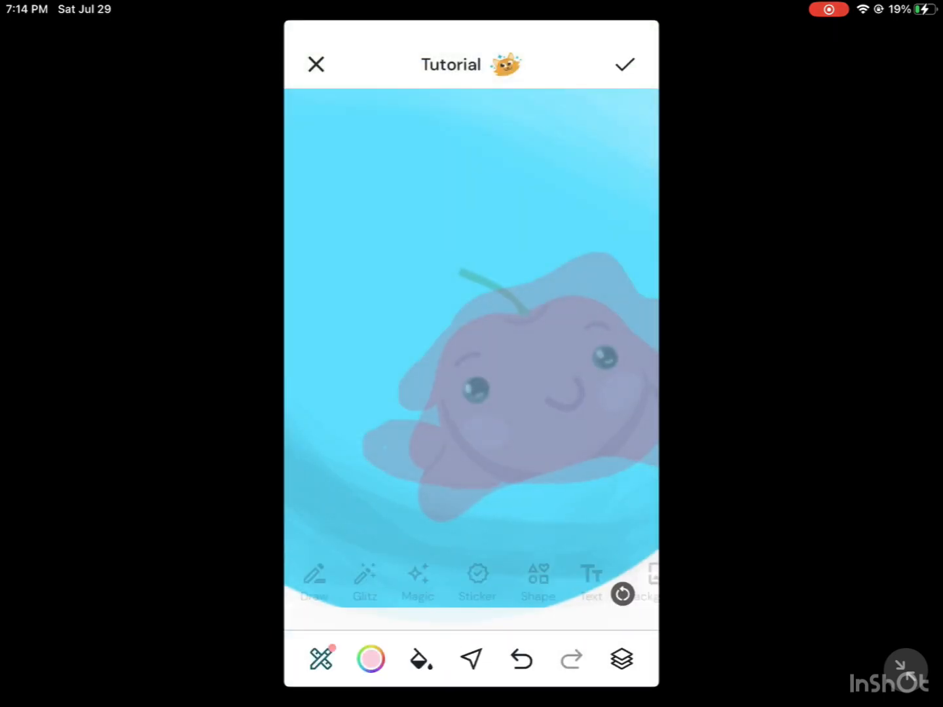
click(315, 582)
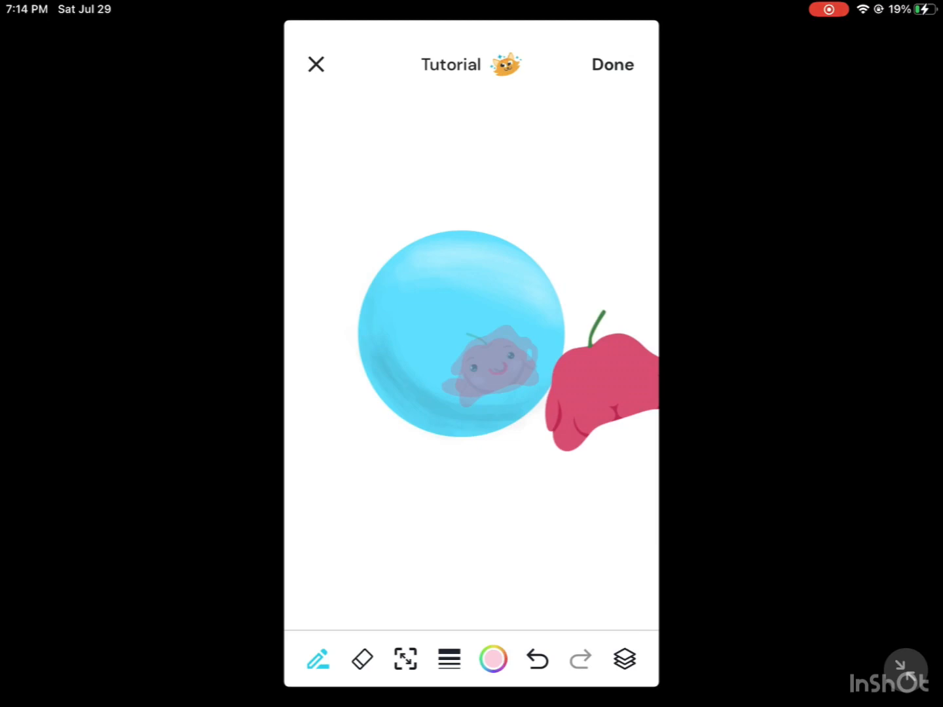
Paint a faint translucent green stem on top of the cherry reflection.
click(624, 659)
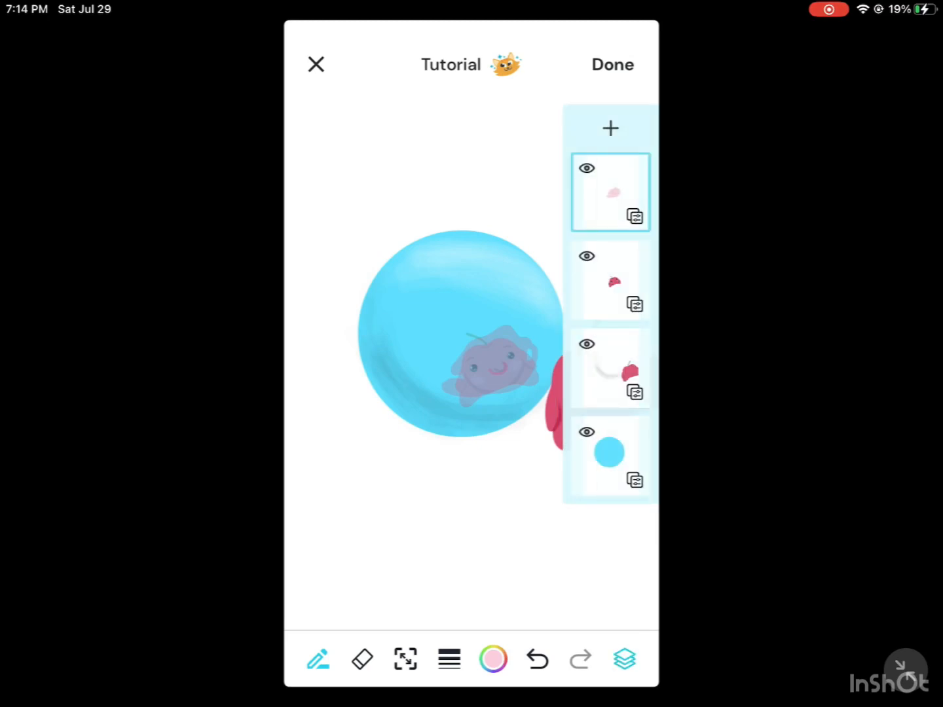
click(492, 659)
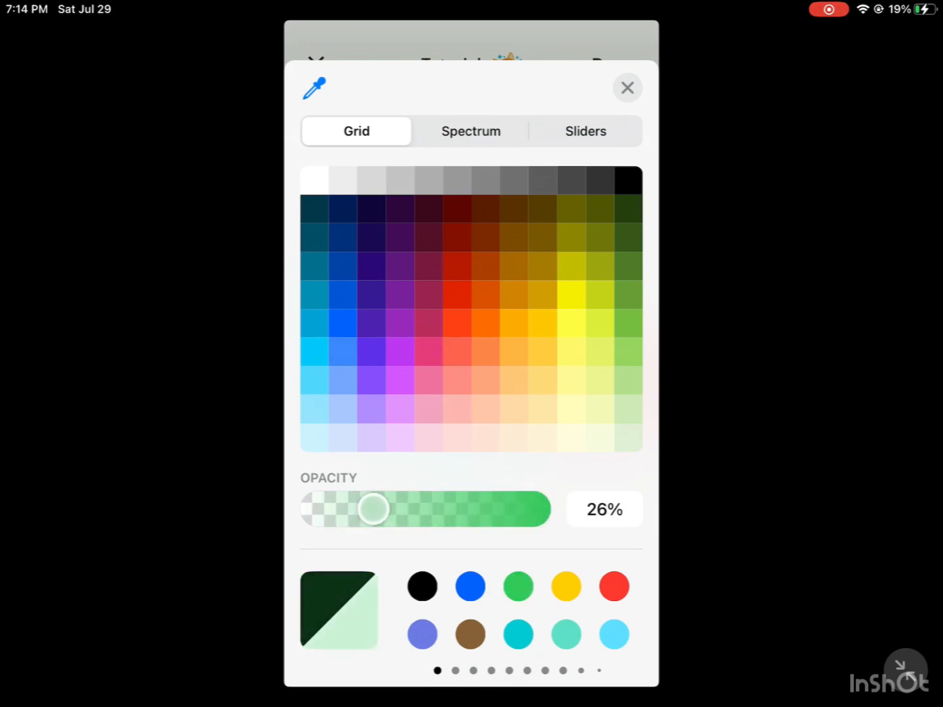
click(626, 87)
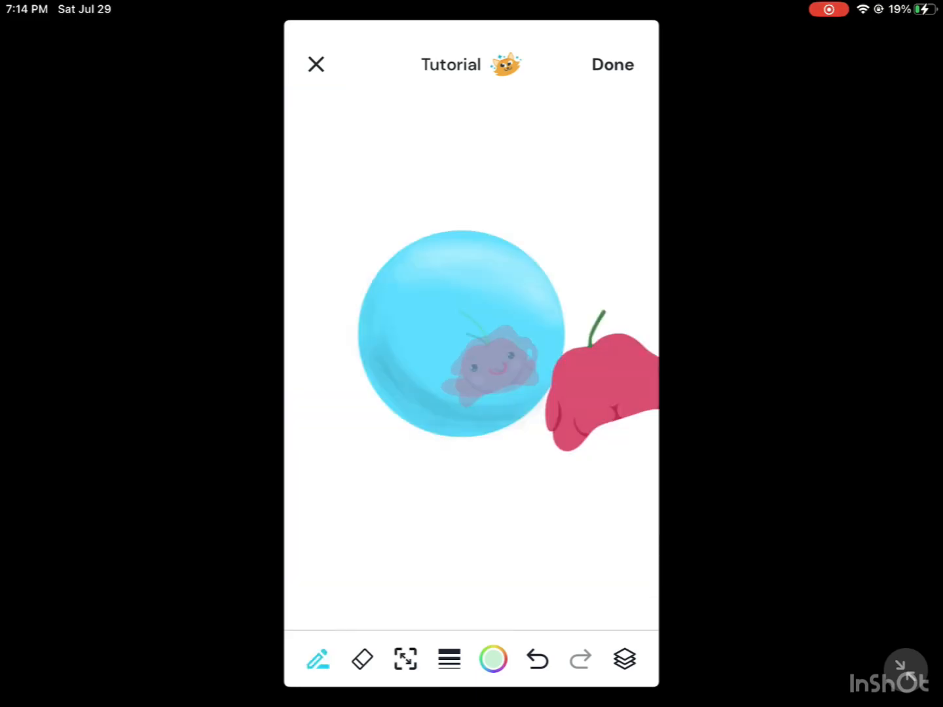
Eyedrop the ball's blue and tint the cherry reflection with it.
click(624, 659)
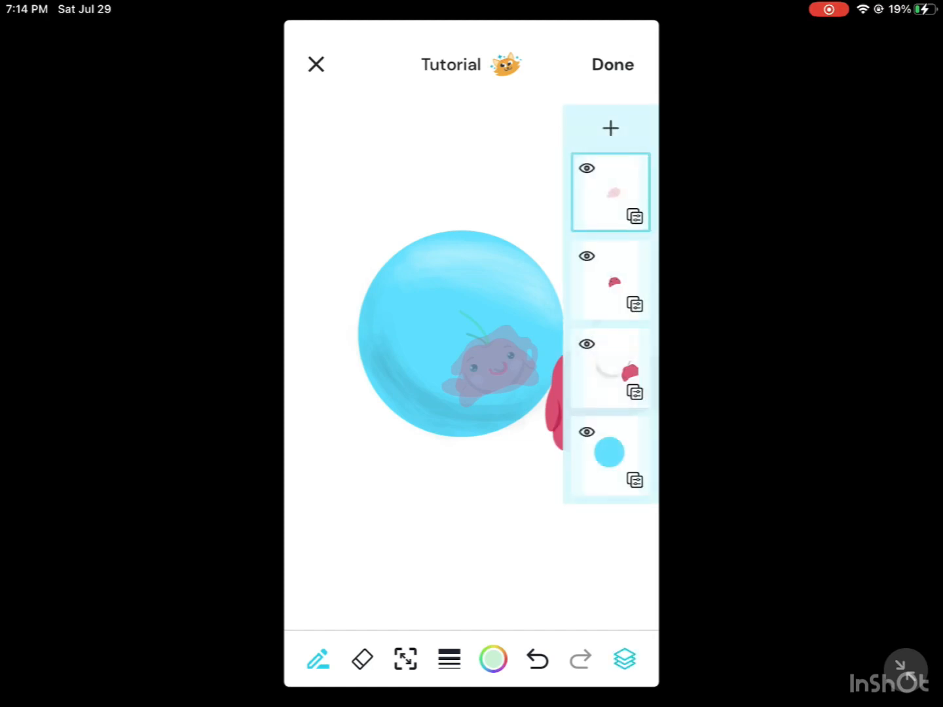
click(609, 279)
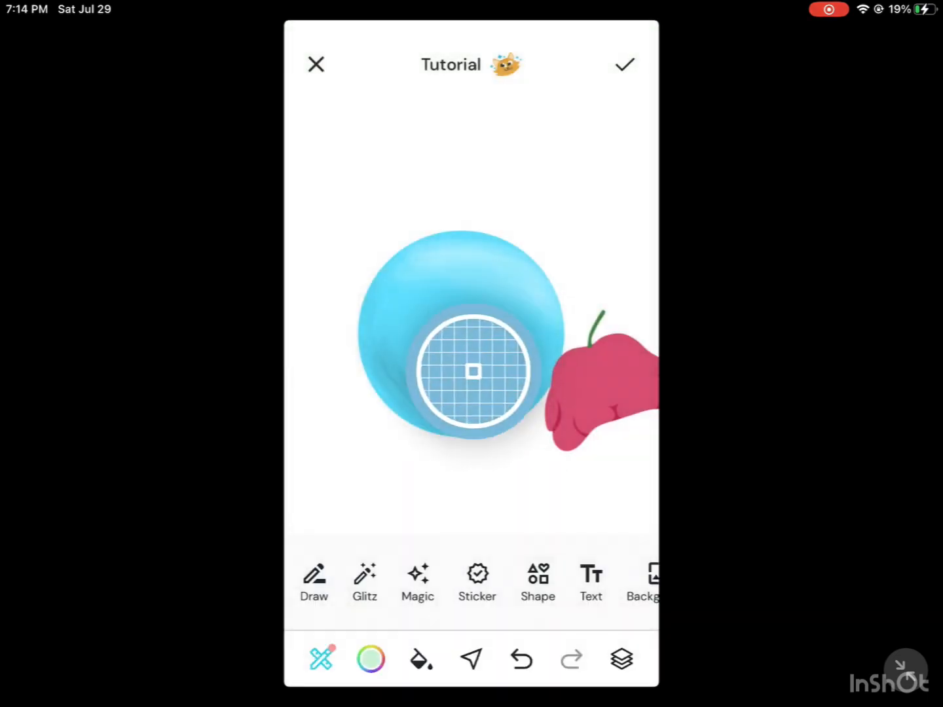
click(370, 659)
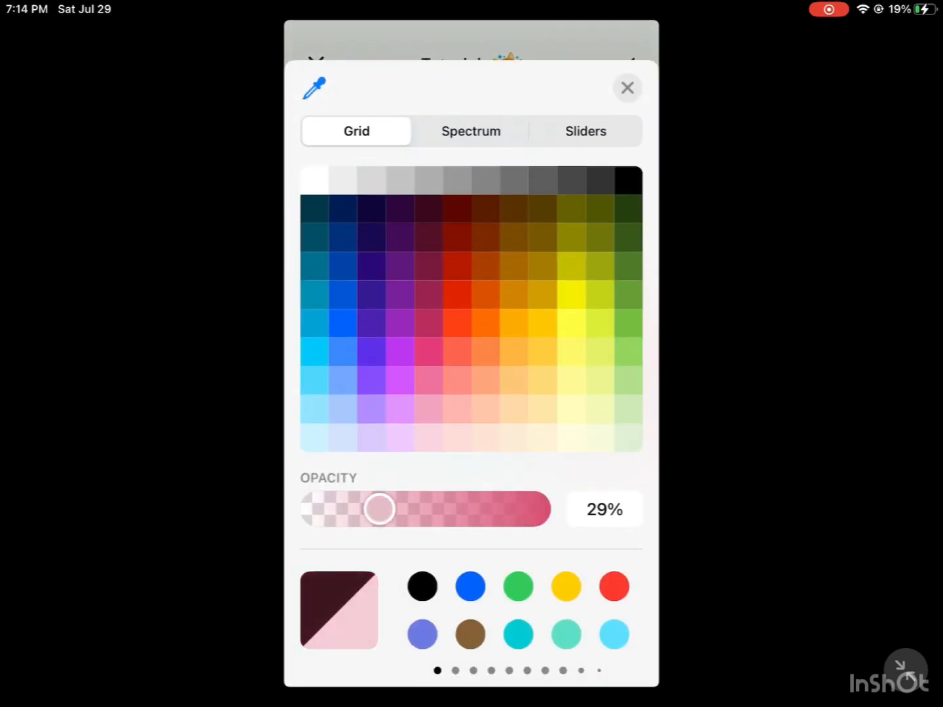
click(626, 87)
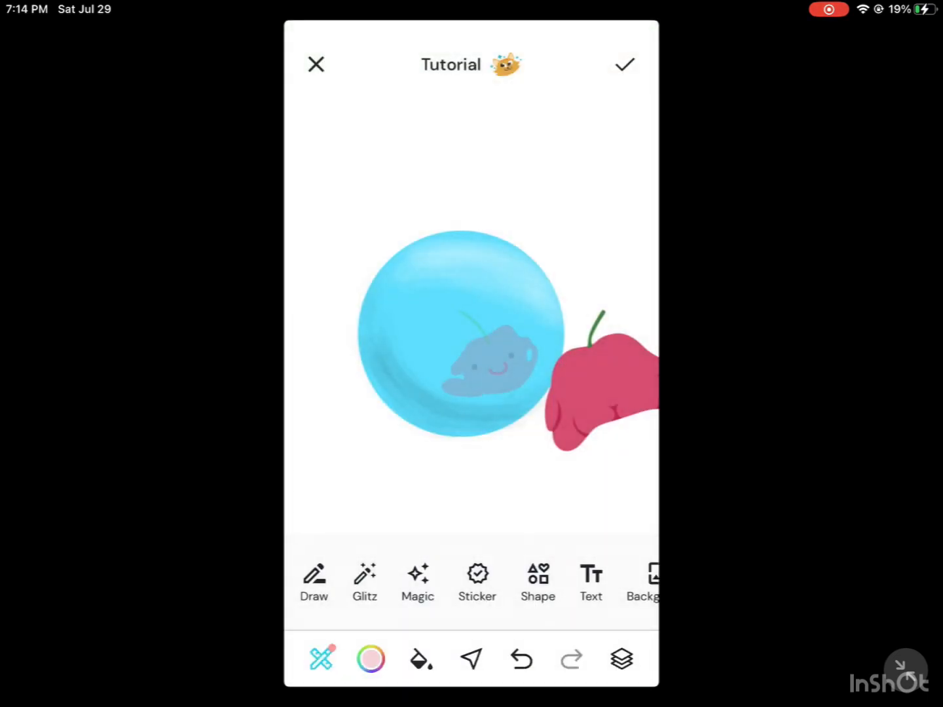